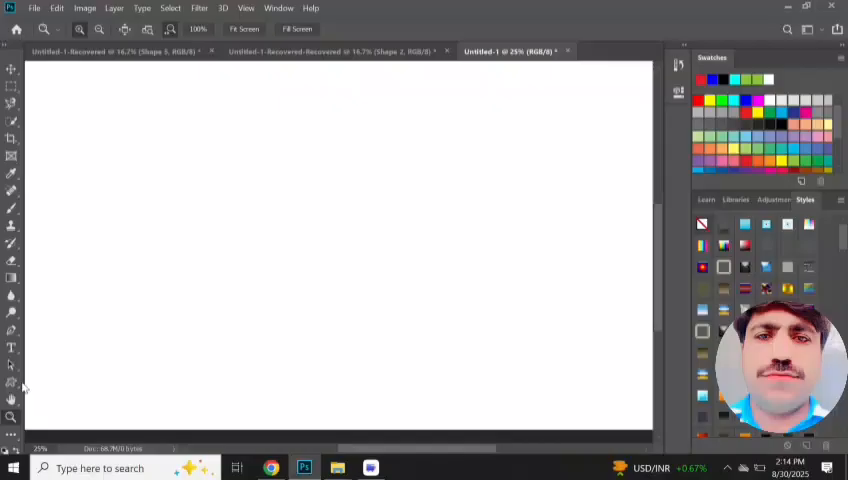
# Draw a magenta rectangle over the full canvas, then drag a smaller inset rectangle.
pyautogui.click(144, 30)
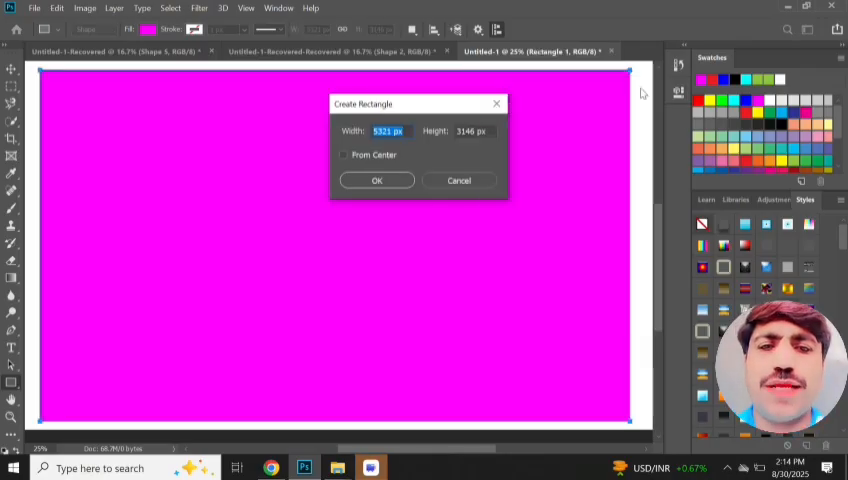
pyautogui.click(376, 180)
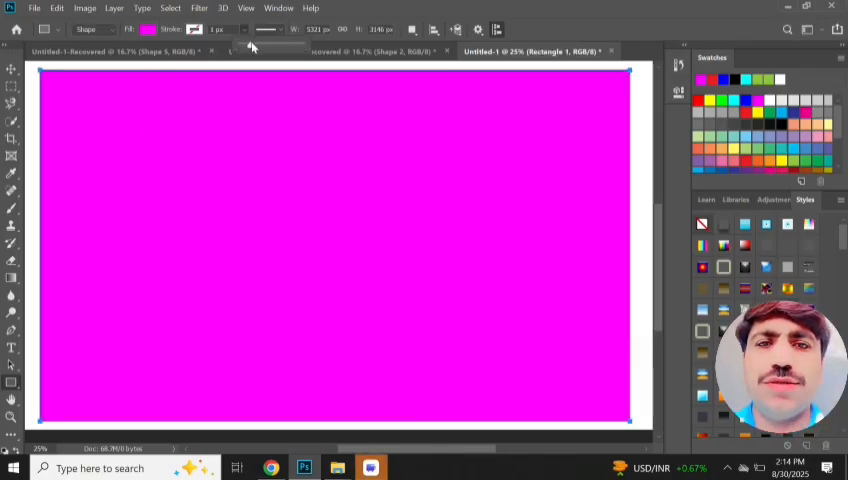
pyautogui.moveTo(62, 76); pyautogui.dragTo(540, 370)
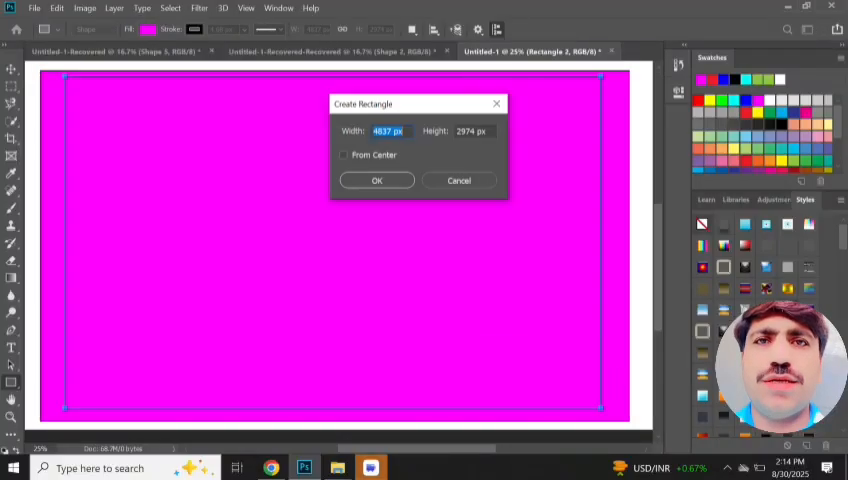
# Fill the inset rectangle with a gold gradient, keeping a magenta border.
pyautogui.click(376, 180)
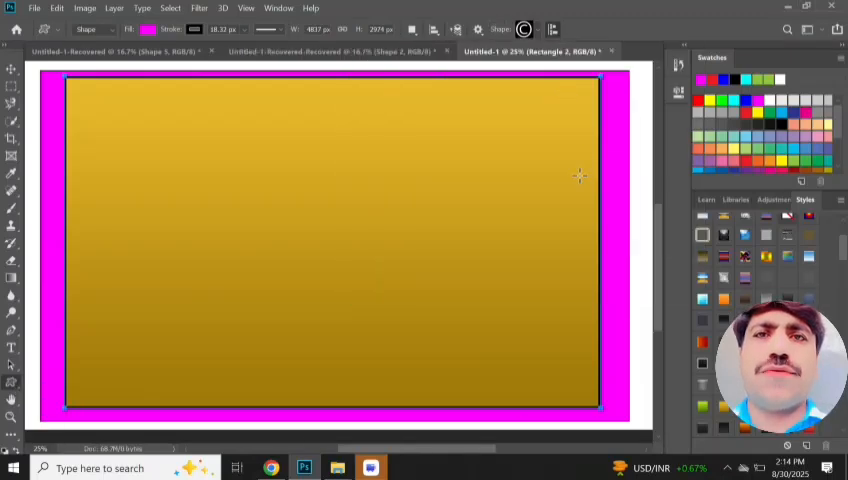
# Place a large magenta gear custom shape on the left of the gold panel.
pyautogui.click(534, 28)
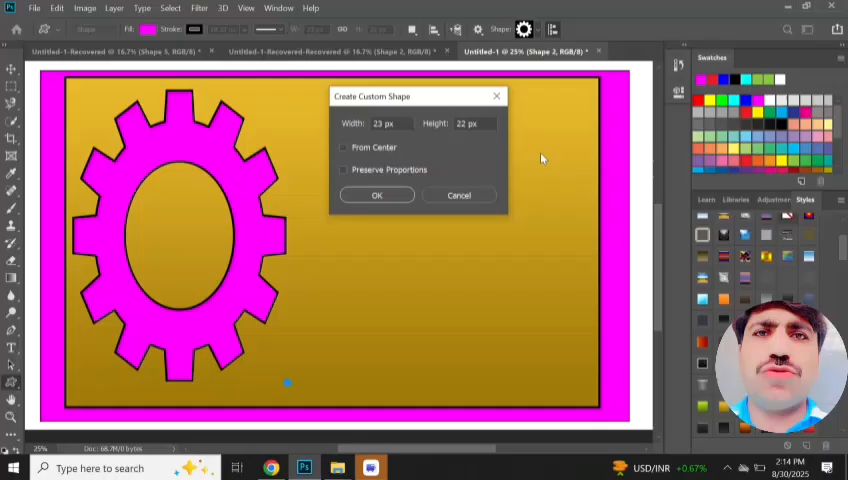
pyautogui.click(376, 196)
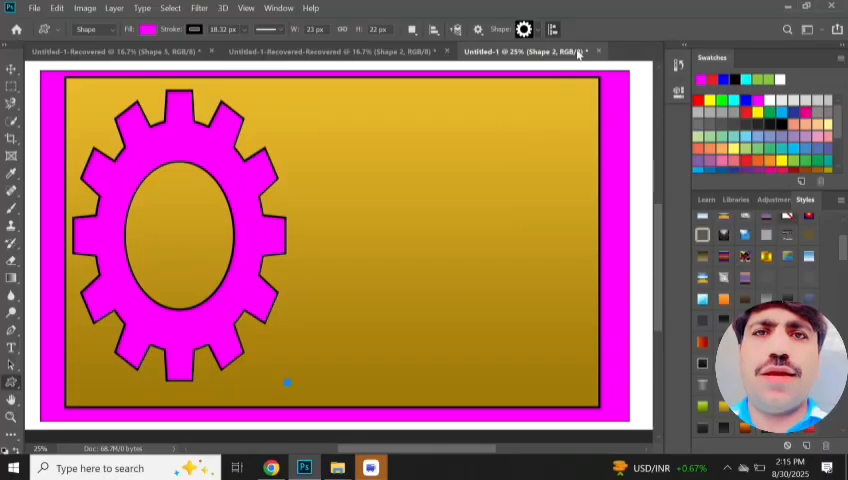